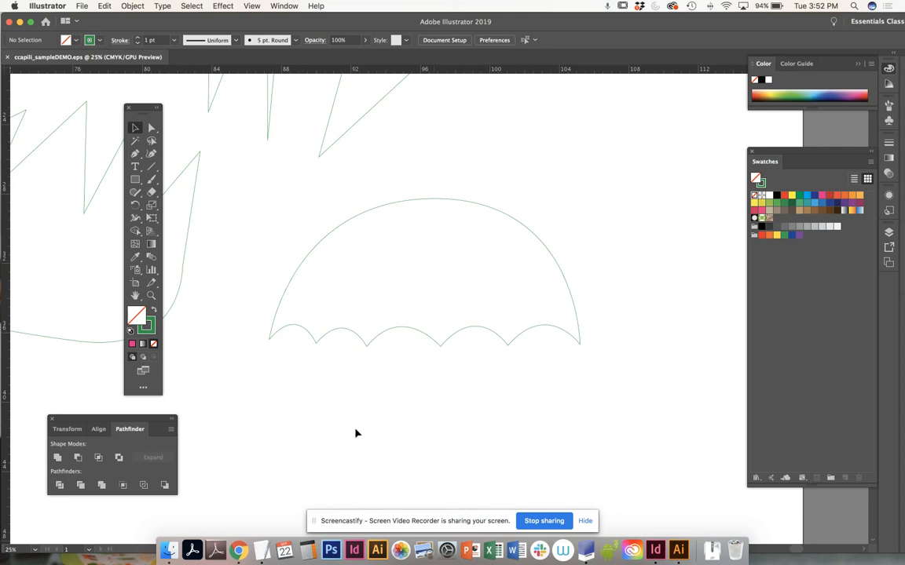
mouse_move(395, 349)
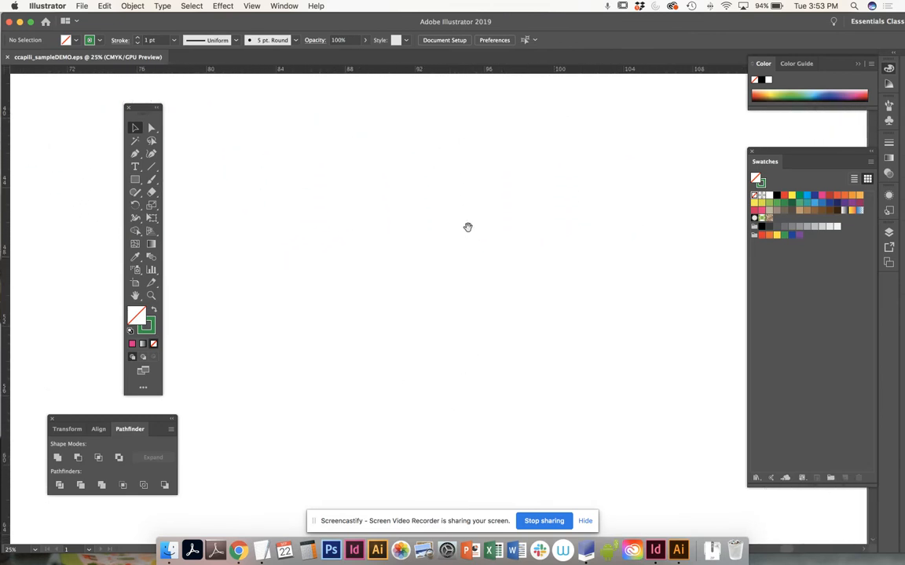
mouse_move(163, 137)
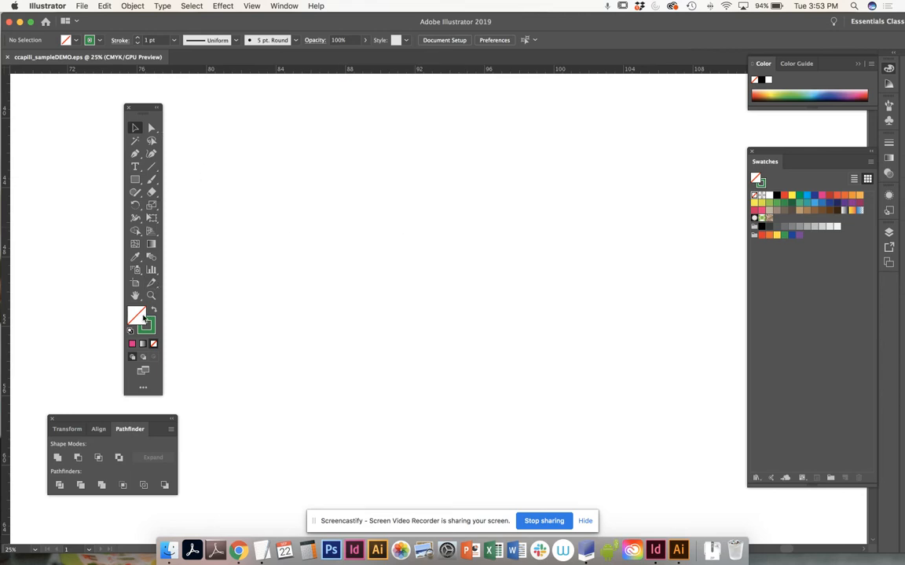
mouse_move(134, 318)
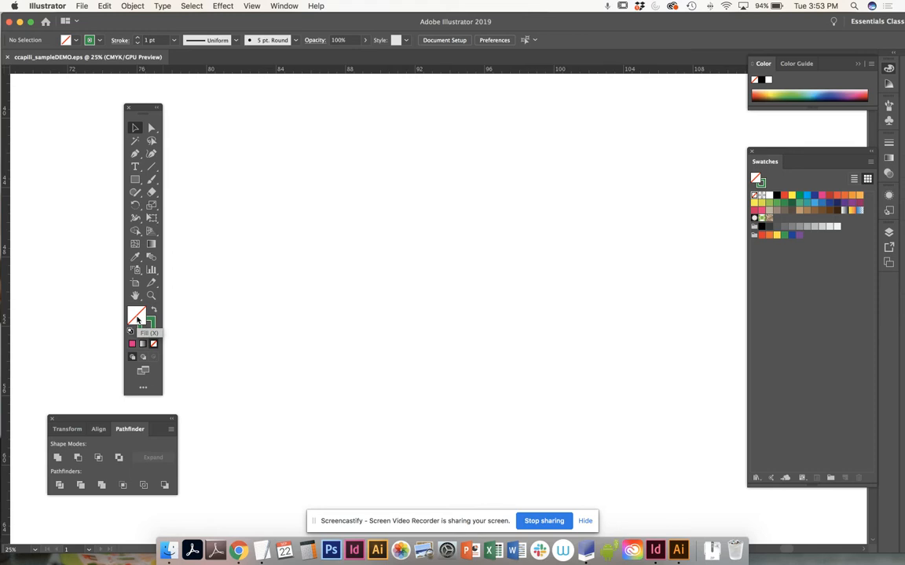
mouse_move(147, 322)
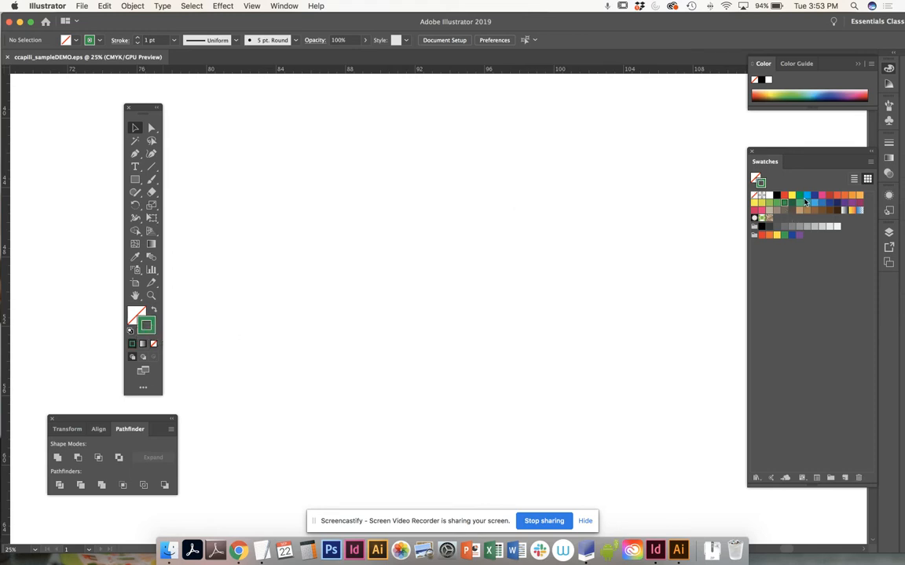
Step: Pick a dark blue swatch for the outline, then switch to the Pen tool
left_click(814, 195)
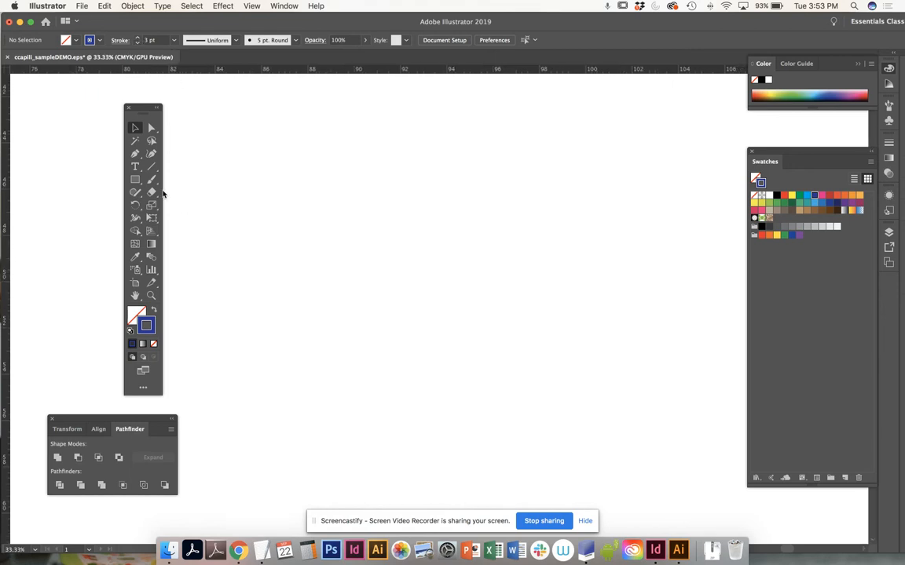
left_click(135, 154)
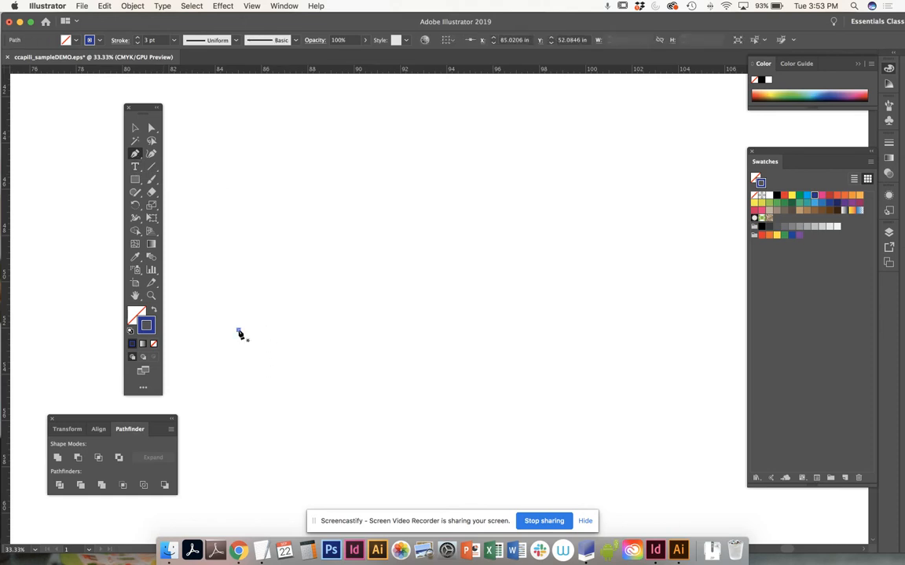
mouse_move(227, 323)
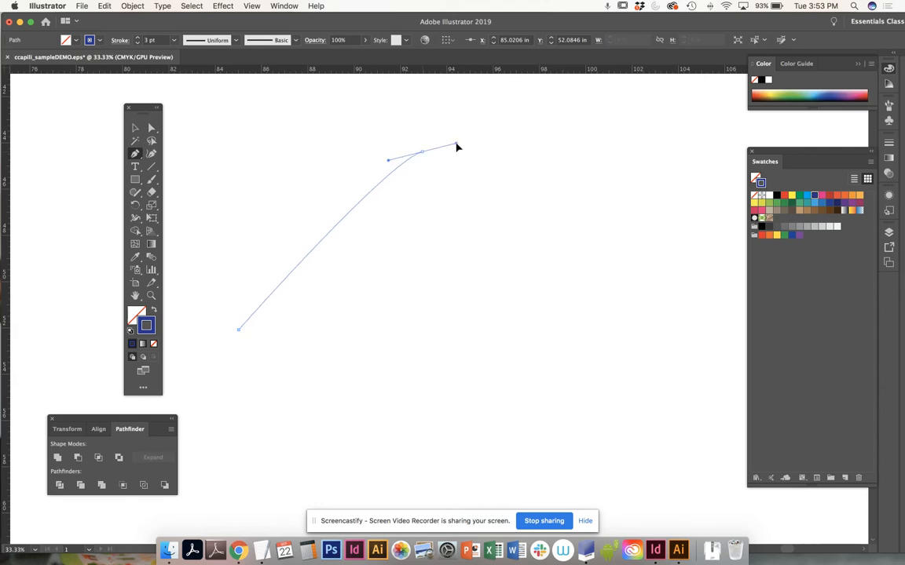
Step: Drag curved anchors across the top and down the right to form the arched dome
left_click_drag(458, 147, 537, 130)
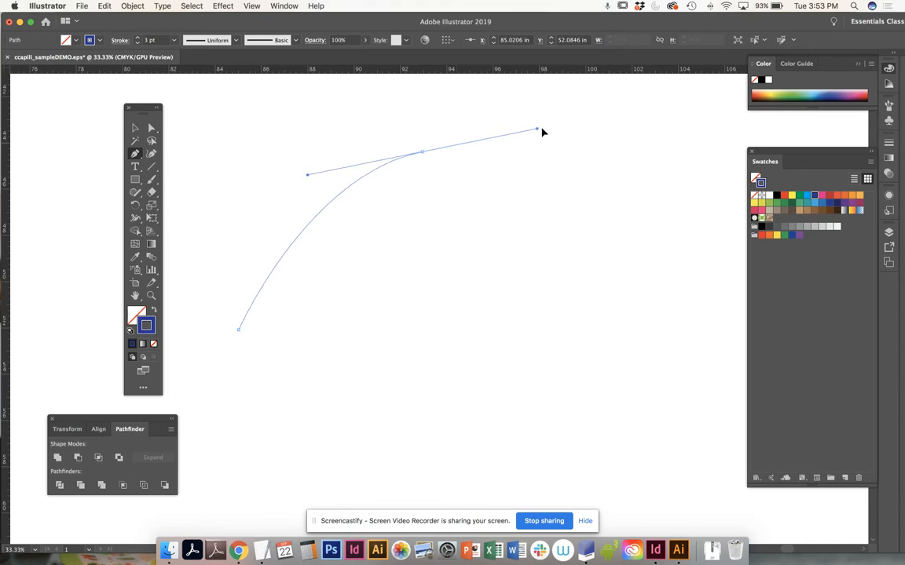
left_click_drag(536, 129, 579, 151)
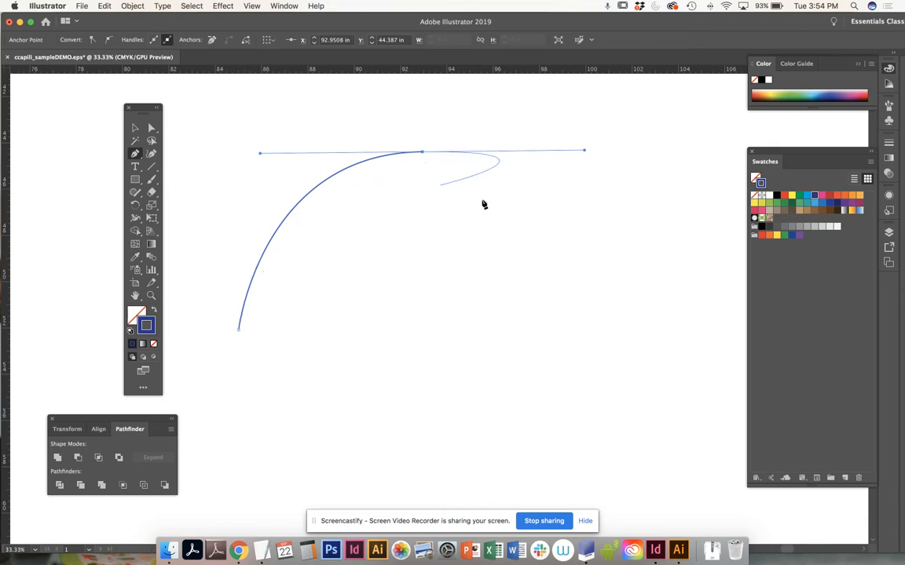
left_click_drag(484, 204, 631, 351)
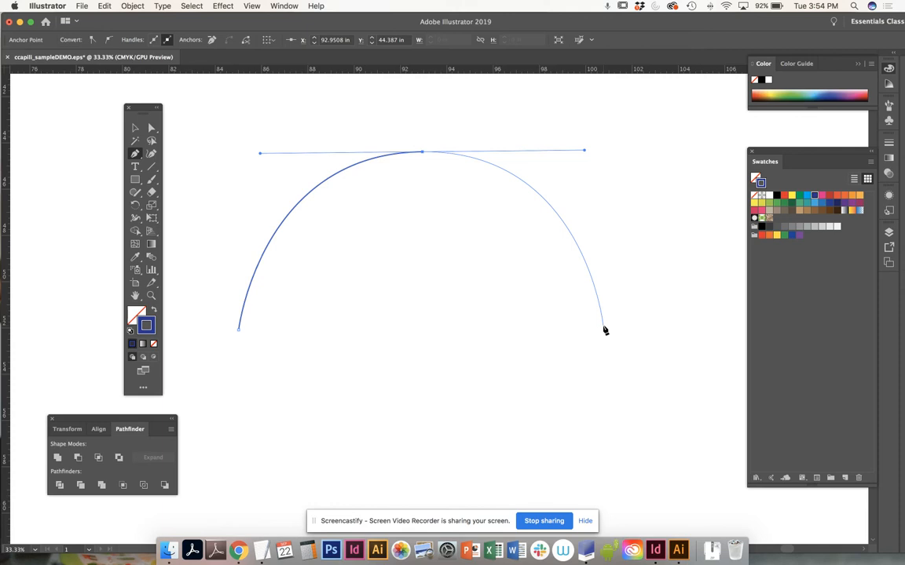
mouse_move(600, 323)
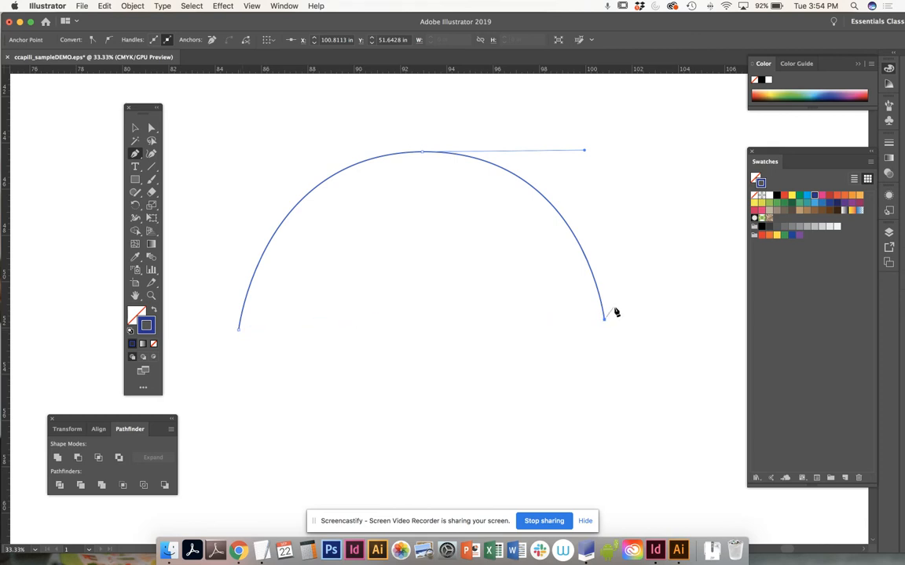
Step: Place the dome's right end anchor with a short leftward drag
left_click_drag(603, 317, 528, 320)
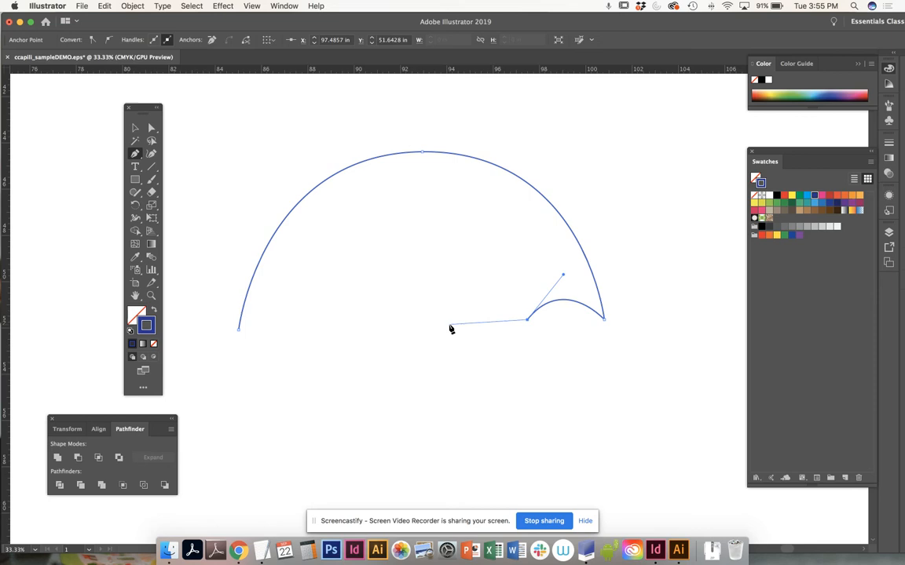
mouse_move(443, 330)
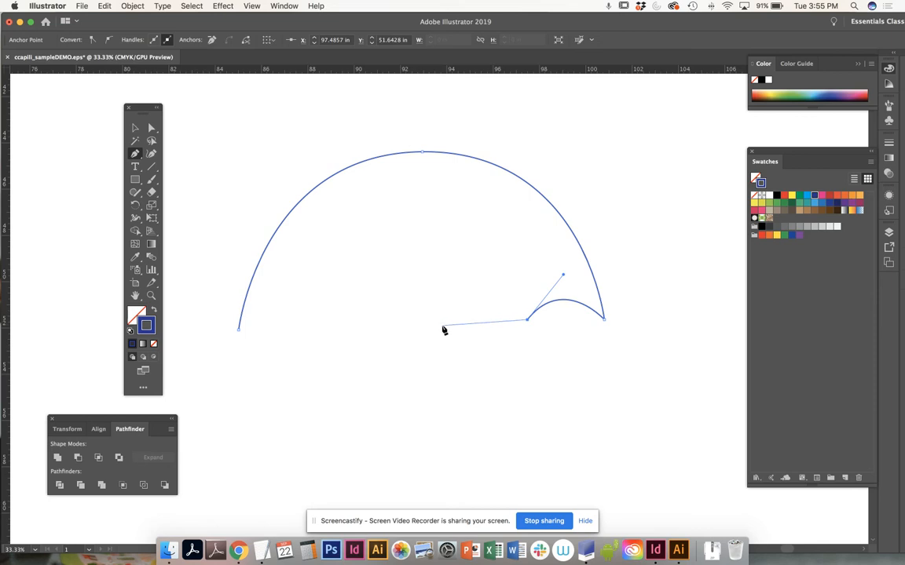
Step: Drag another anchor to add the next curved scallop along the bottom edge
left_click_drag(443, 330, 416, 367)
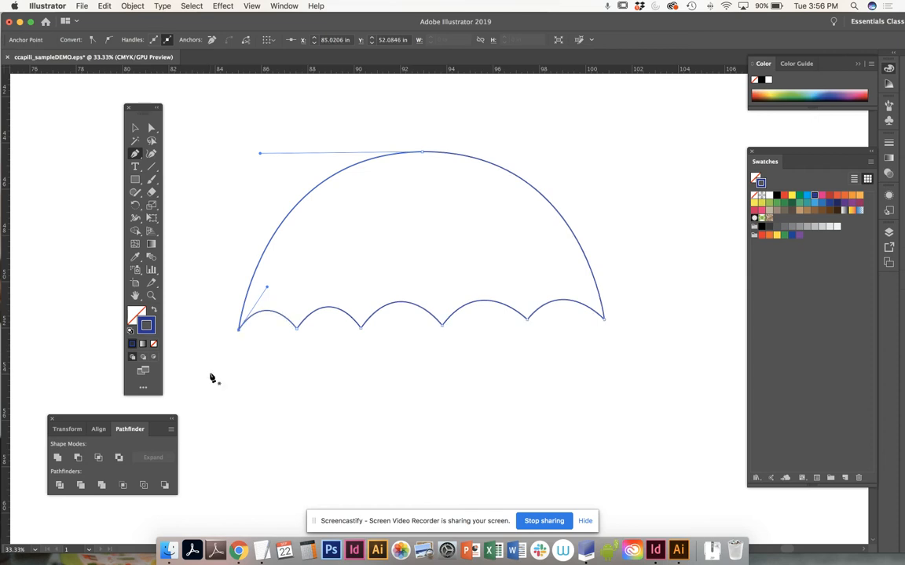
mouse_move(241, 329)
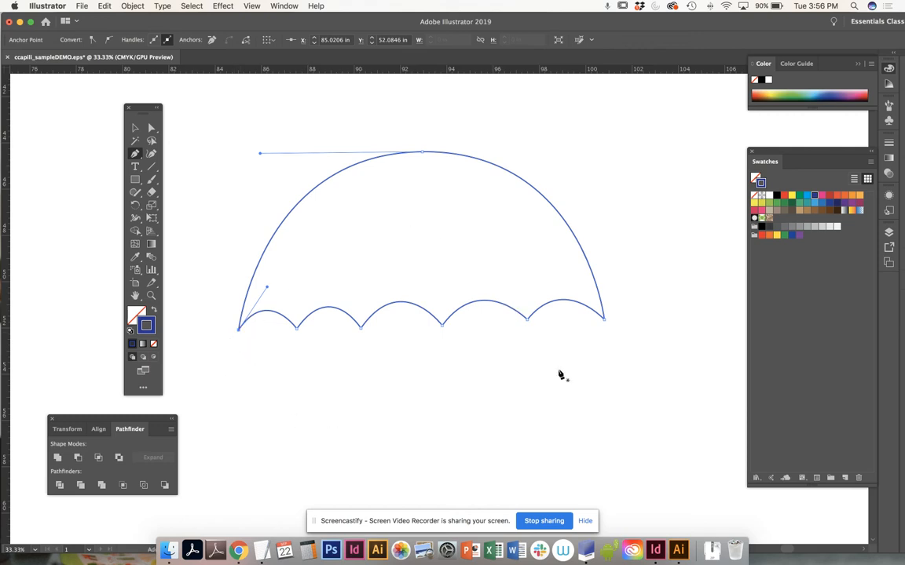
mouse_move(467, 364)
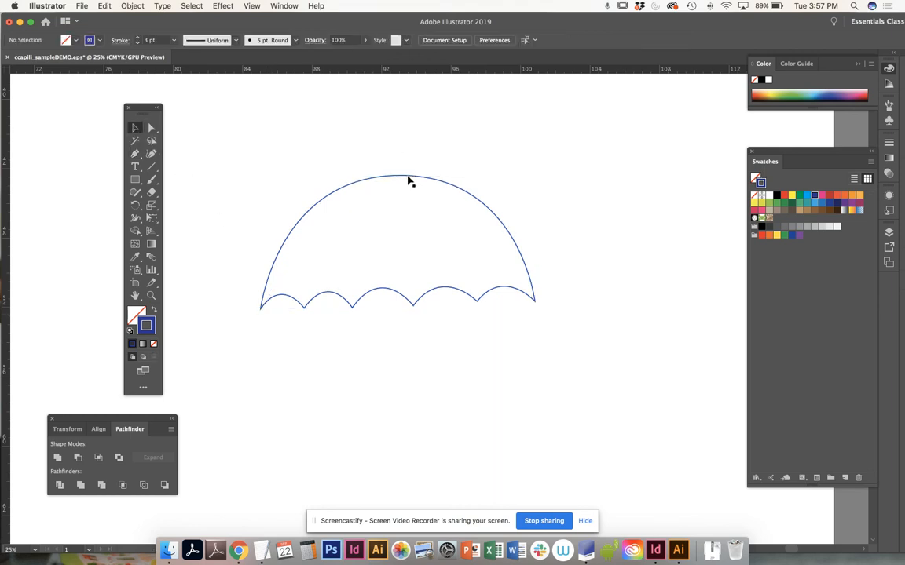
Step: Select the canopy shape and switch to the Fill colour for the handle
left_click(406, 182)
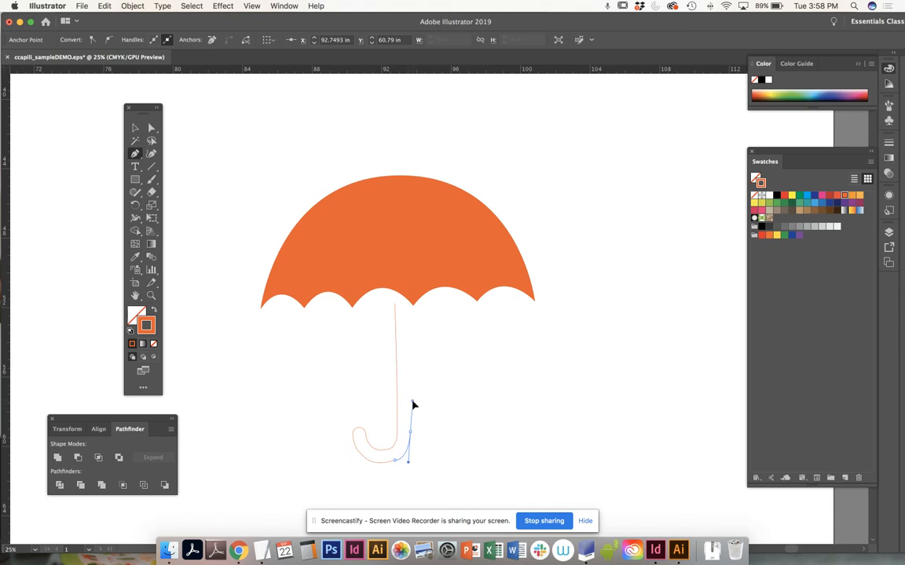
mouse_move(412, 415)
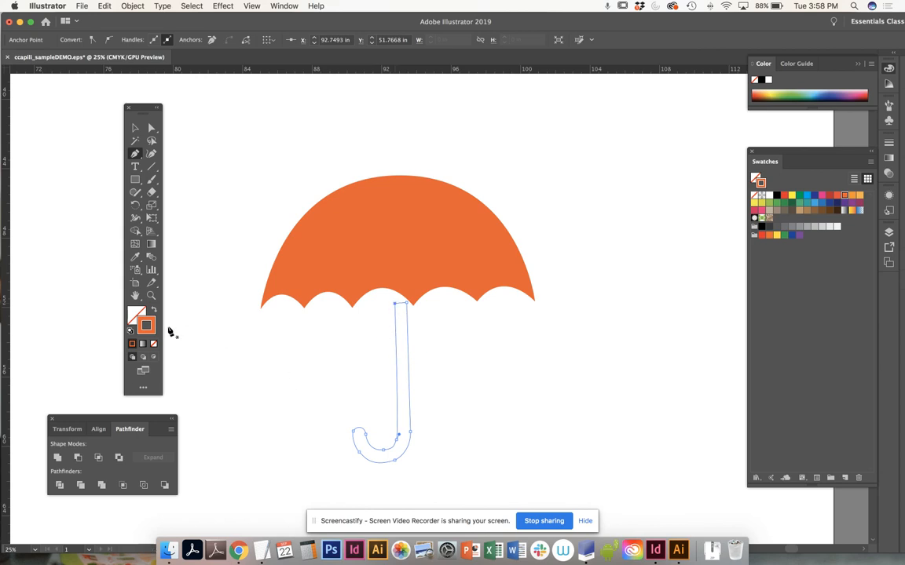
left_click(134, 315)
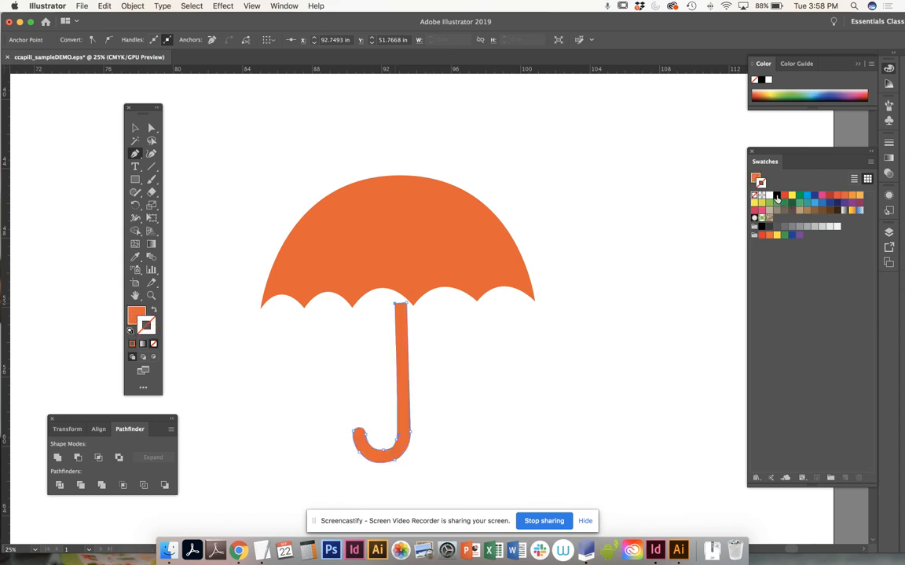
Step: Colour the handle black and send it backward behind the orange canopy
left_click(777, 196)
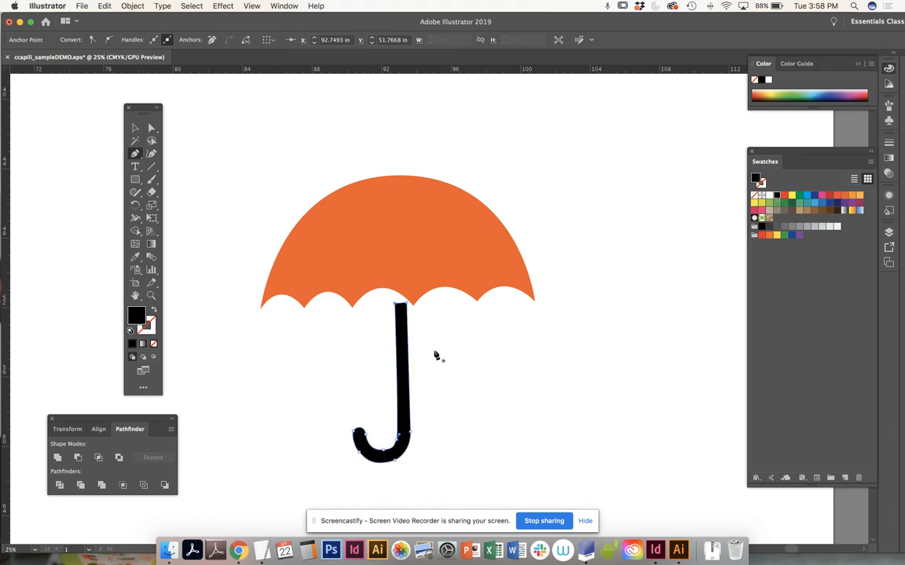
left_click(393, 381)
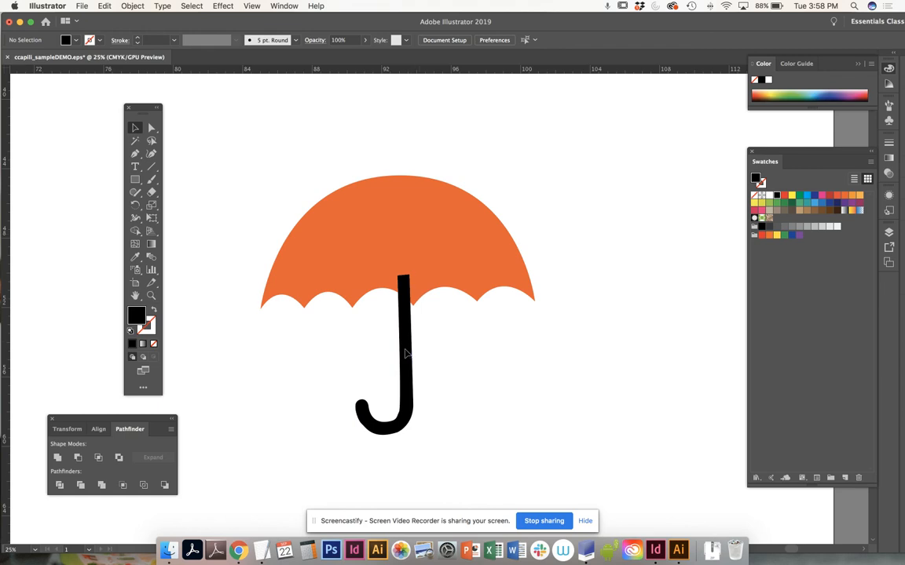
left_click(383, 353)
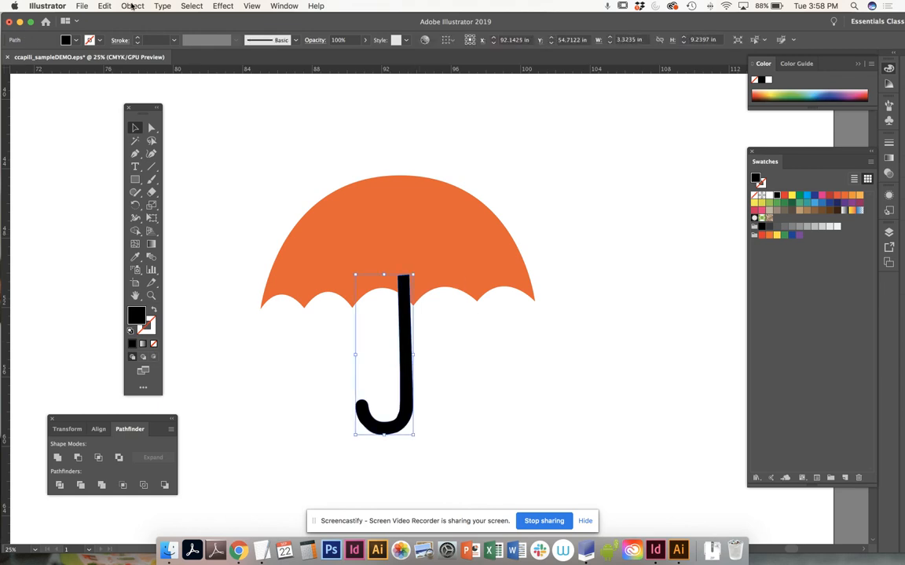
left_click(132, 5)
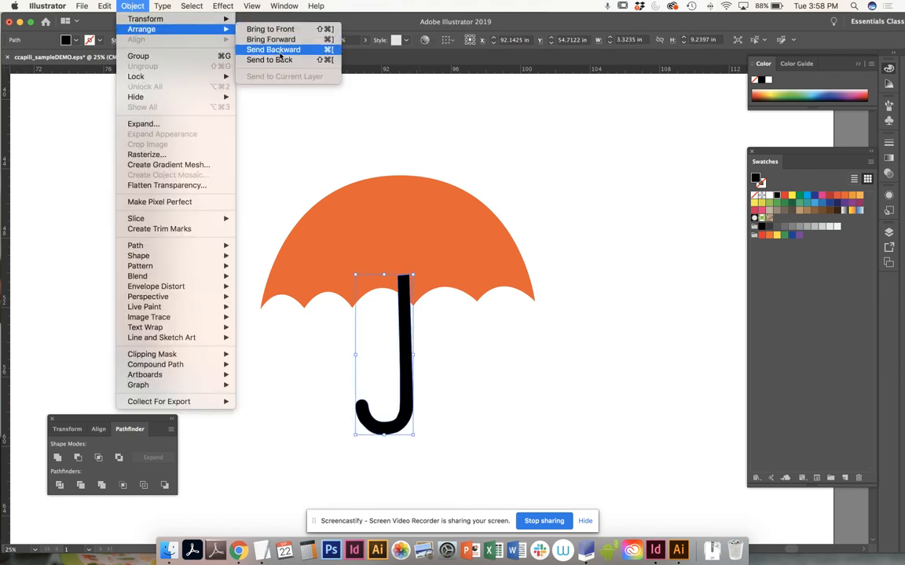
left_click(279, 49)
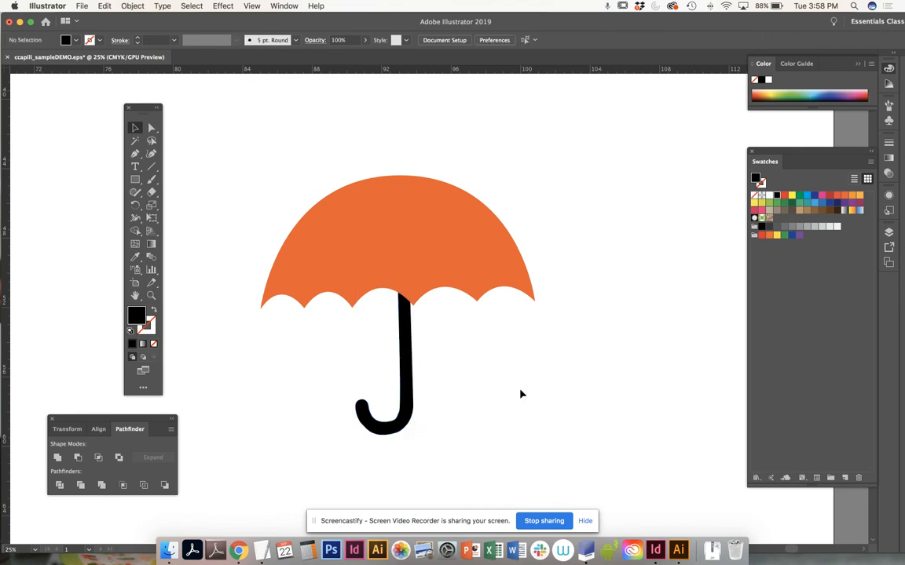
left_click(379, 369)
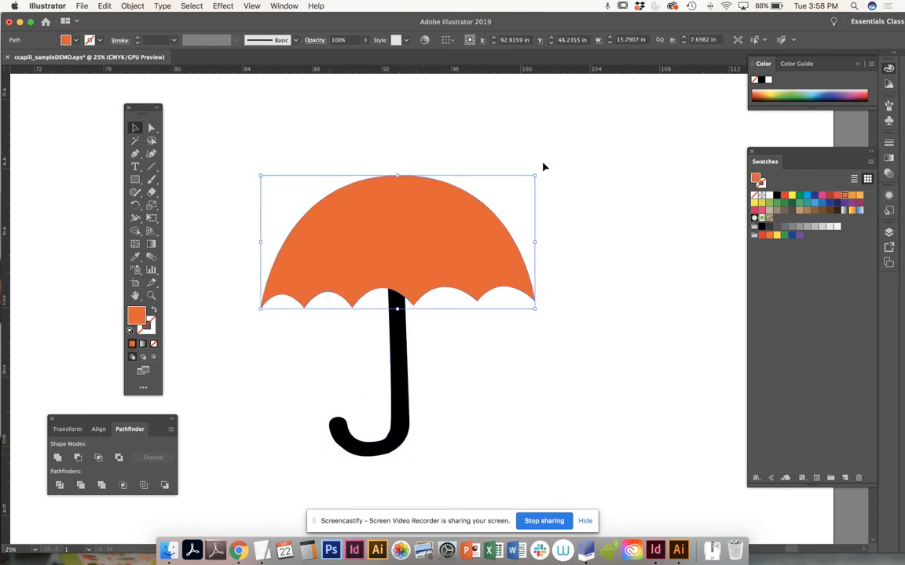
Step: Drag the canopy's bounding box outward so it spreads wider above the handle
left_click_drag(535, 175, 632, 128)
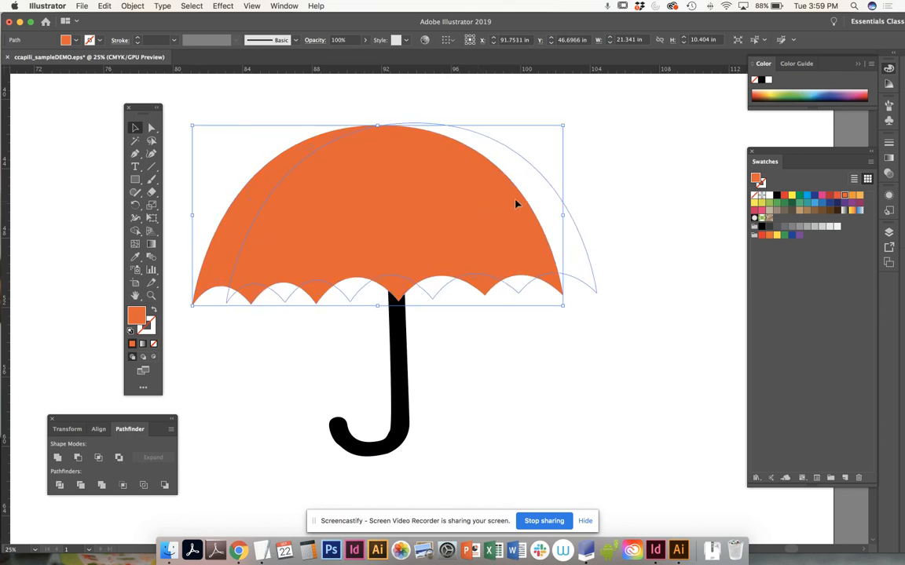
left_click_drag(517, 204, 483, 209)
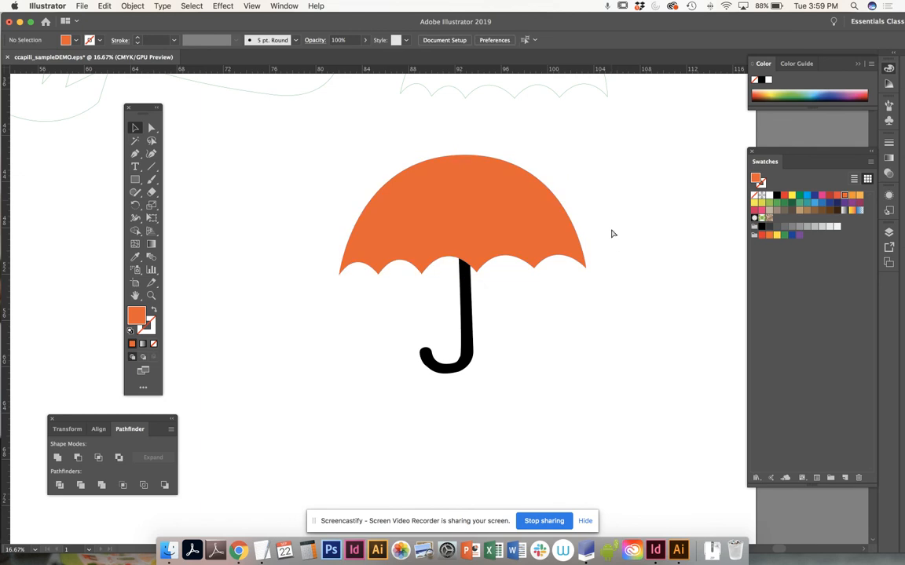
mouse_move(612, 231)
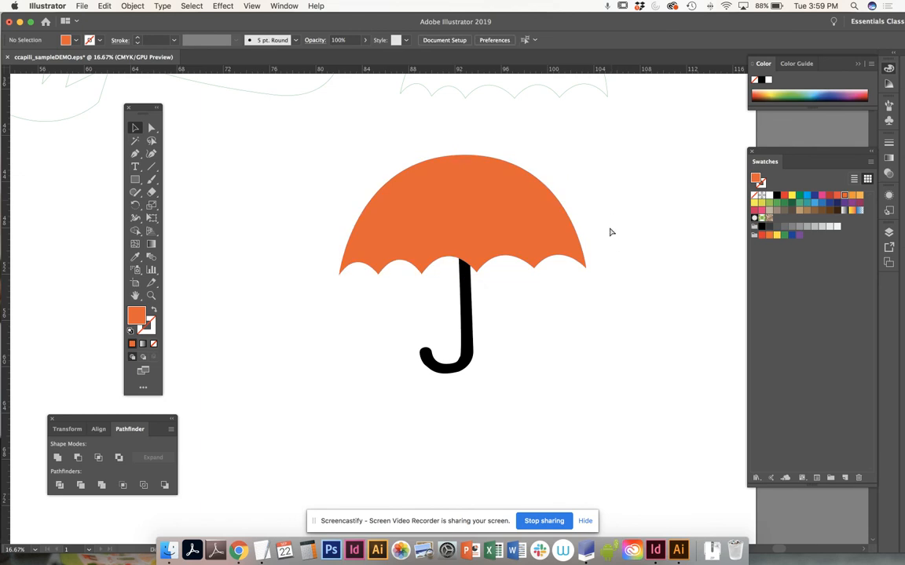